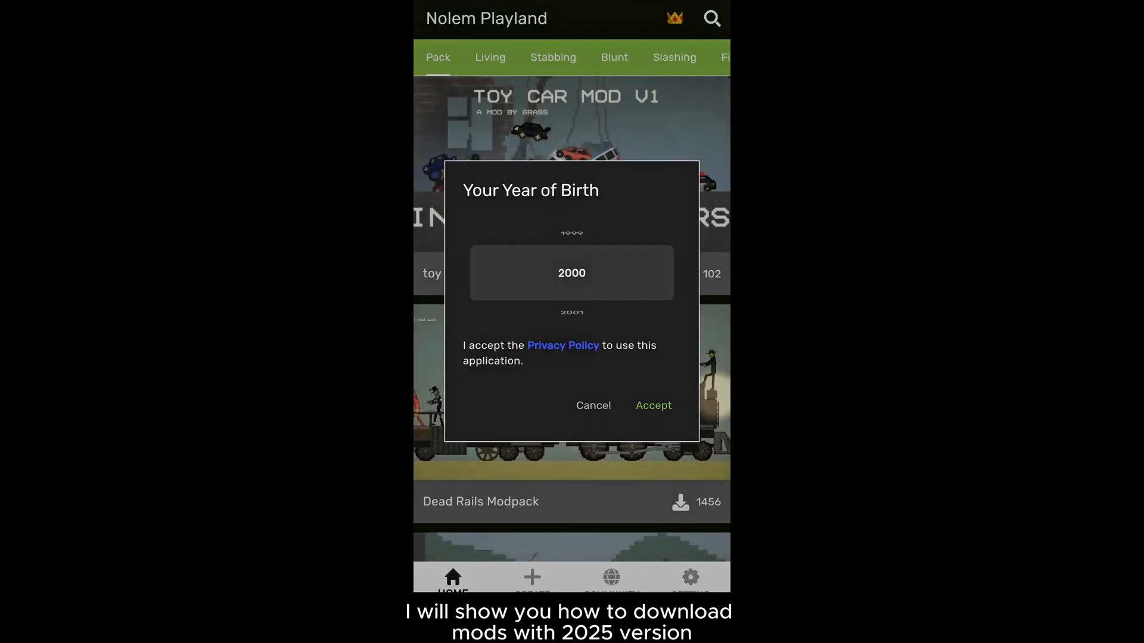
Accept the privacy policy with birth year 2000 and browse the home Pack list
left_click(652, 405)
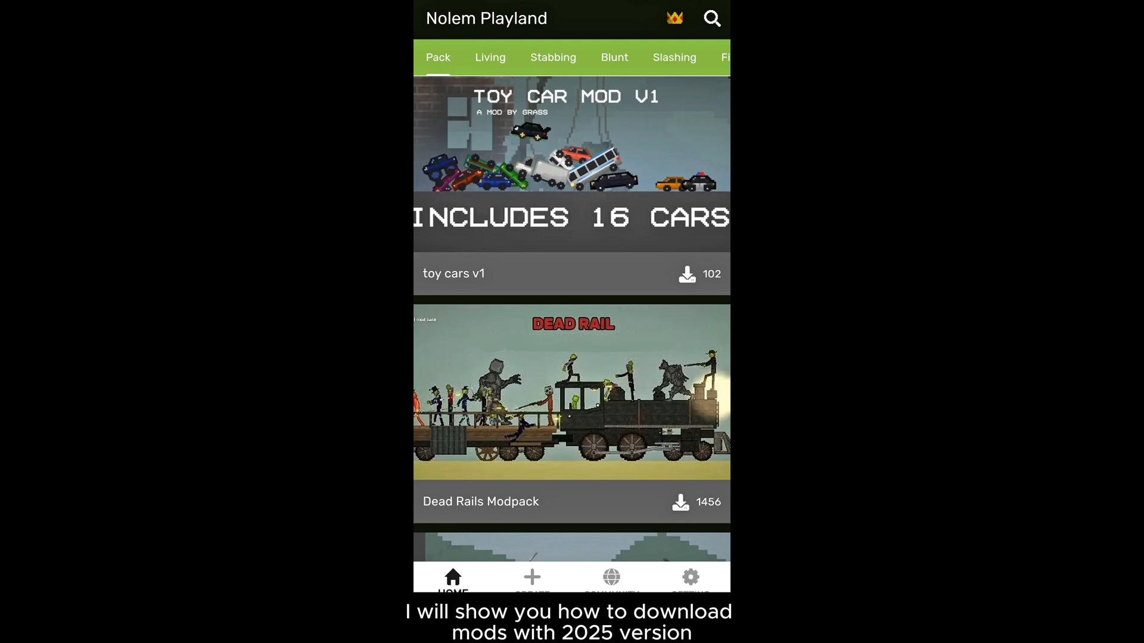
scroll("down", 3)
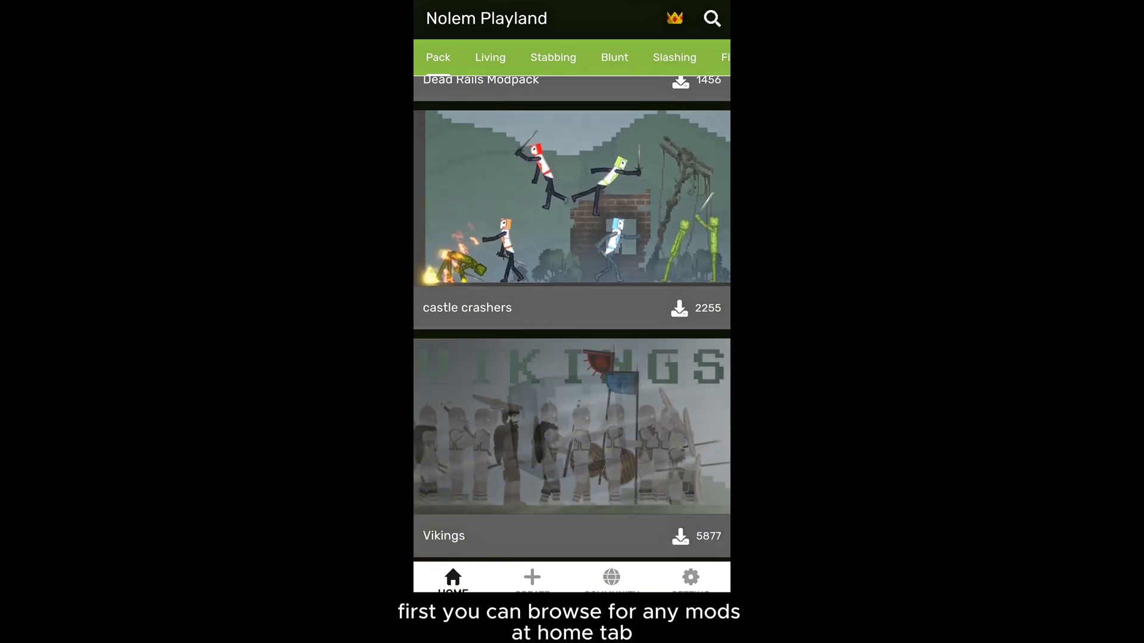
scroll("down", 3)
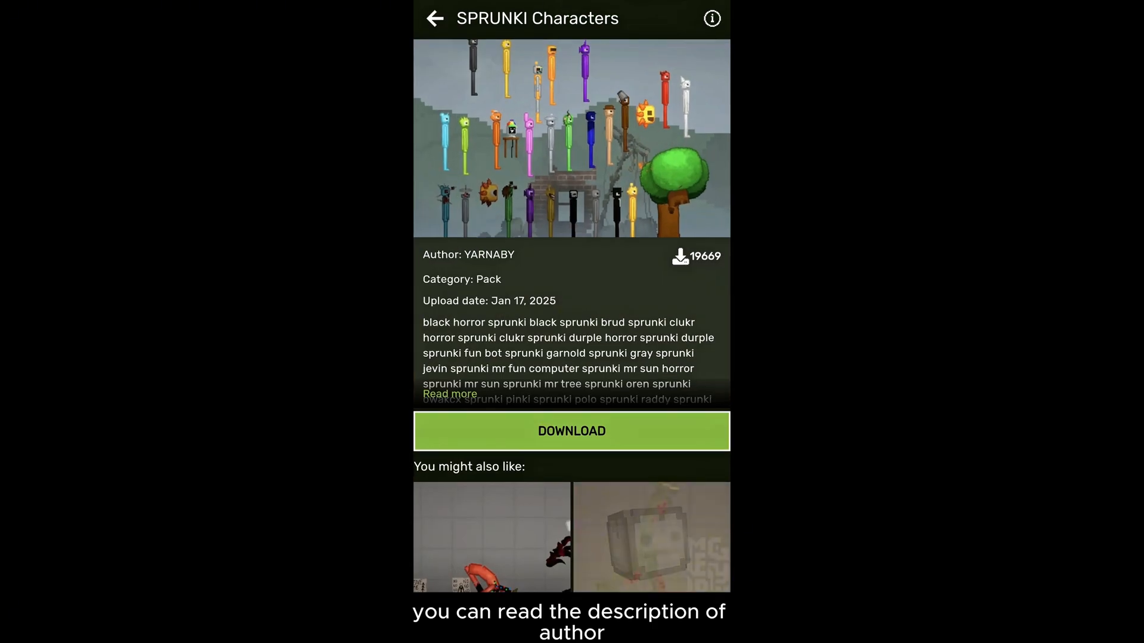
Read the SPRUNKI Characters pack's full description and start its download
left_click(450, 395)
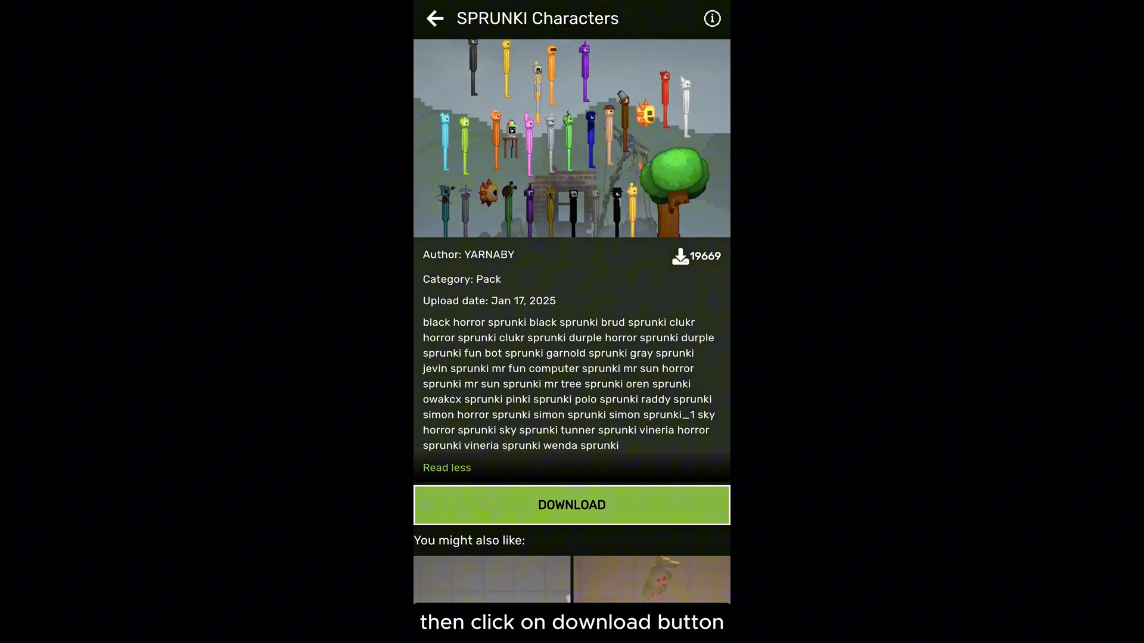
left_click(571, 505)
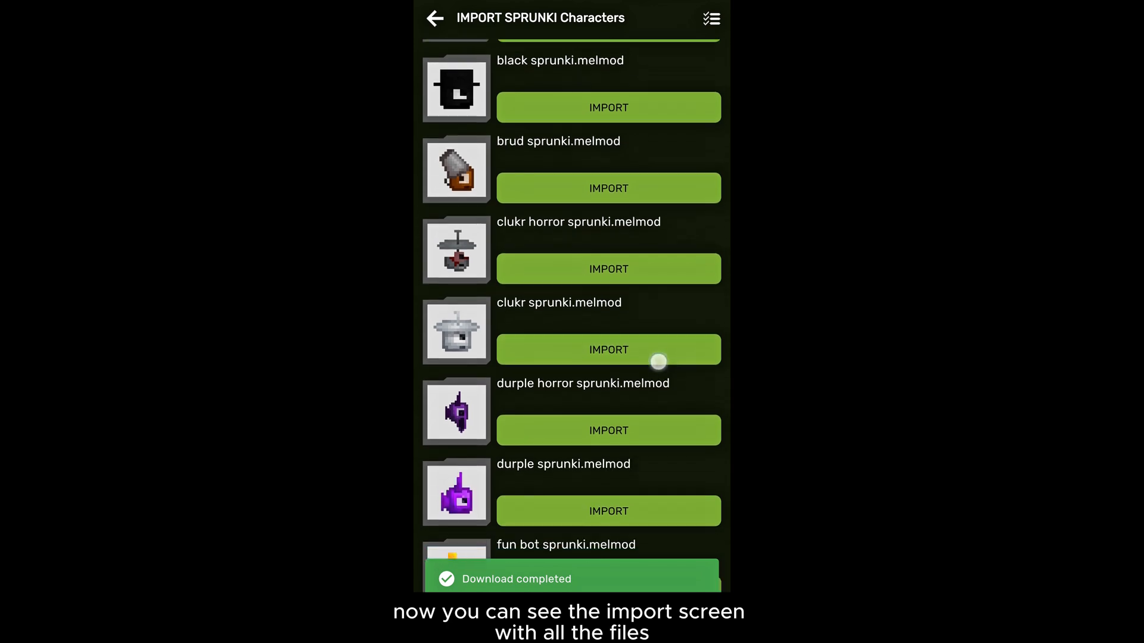
Import all SPRUNKI Characters files so black horror sprunki and black sprunki show imported
scroll("down", 3)
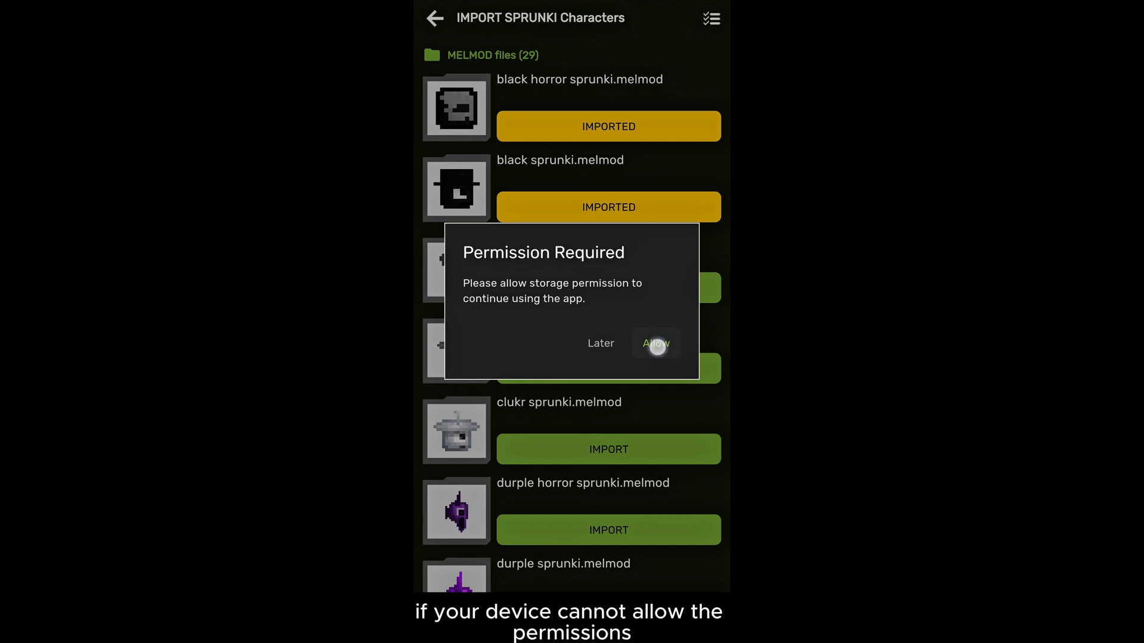
Allow storage permission and give Nolem Playland access to the Download > MELMOD folder
left_click(654, 343)
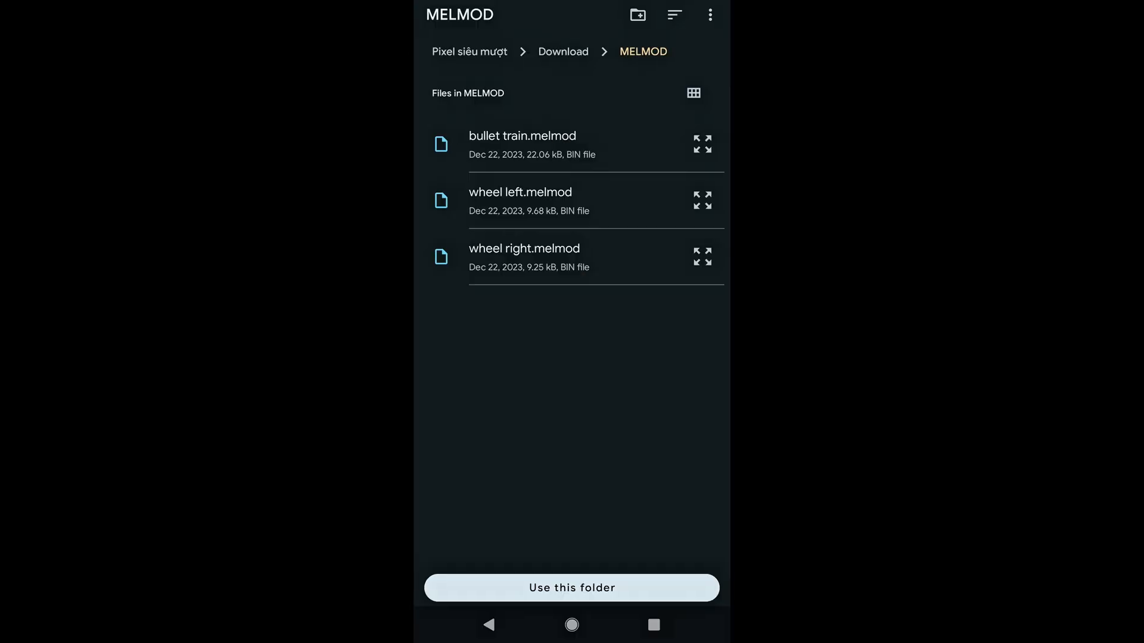
left_click(571, 588)
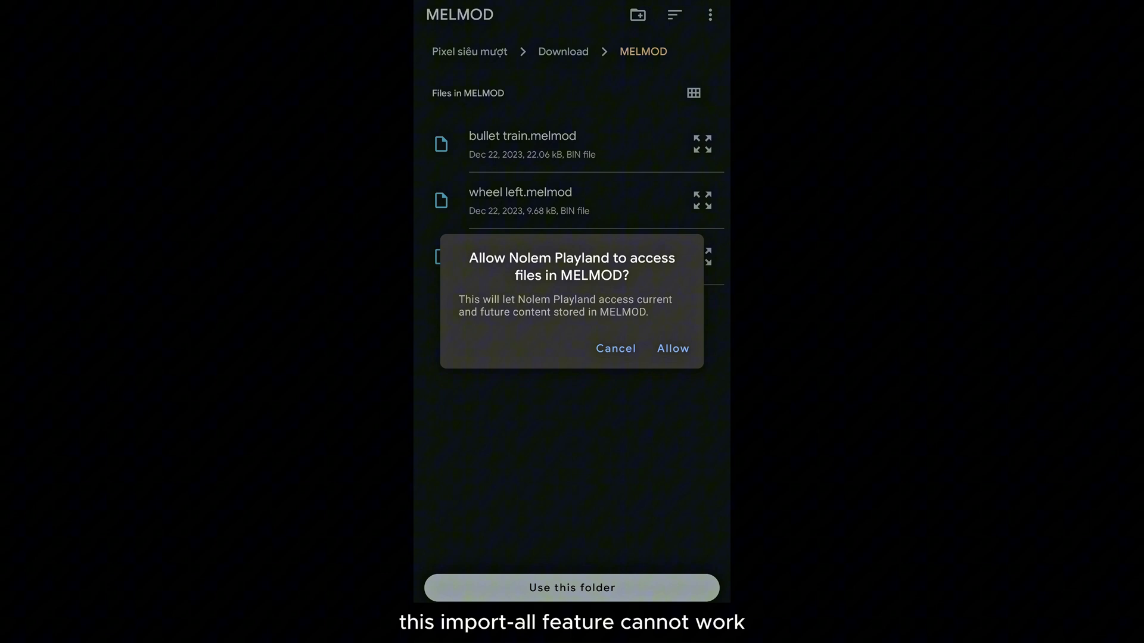
left_click(671, 348)
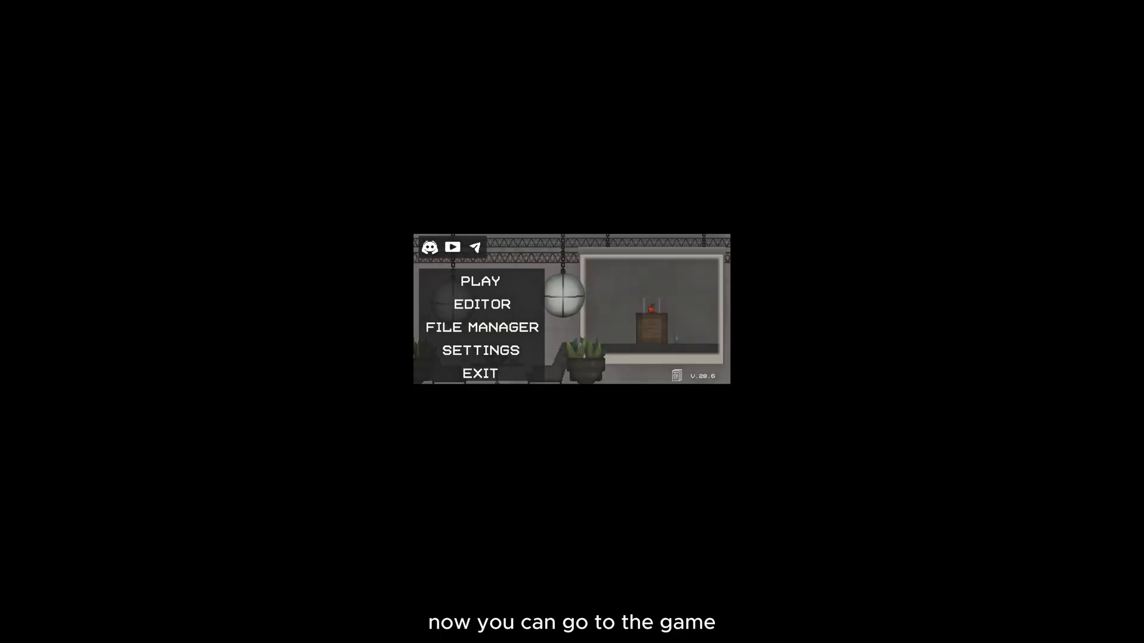
Confirm the SPRUNKI mods appear under MODS in File Manager, then Play to map selection
left_click(480, 327)
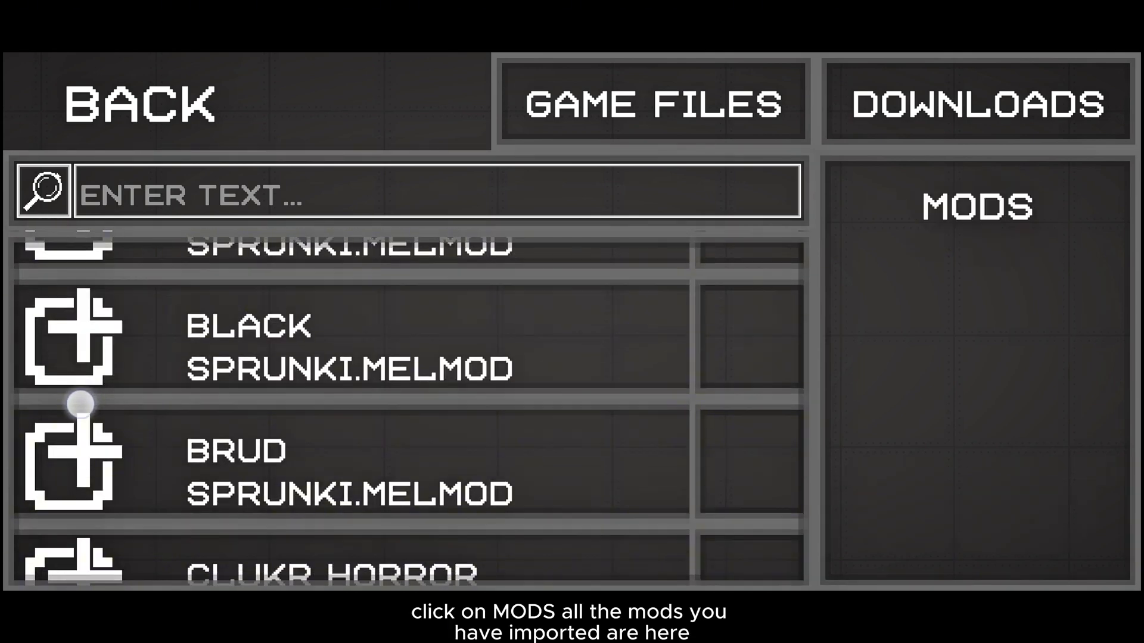
scroll("down", 3)
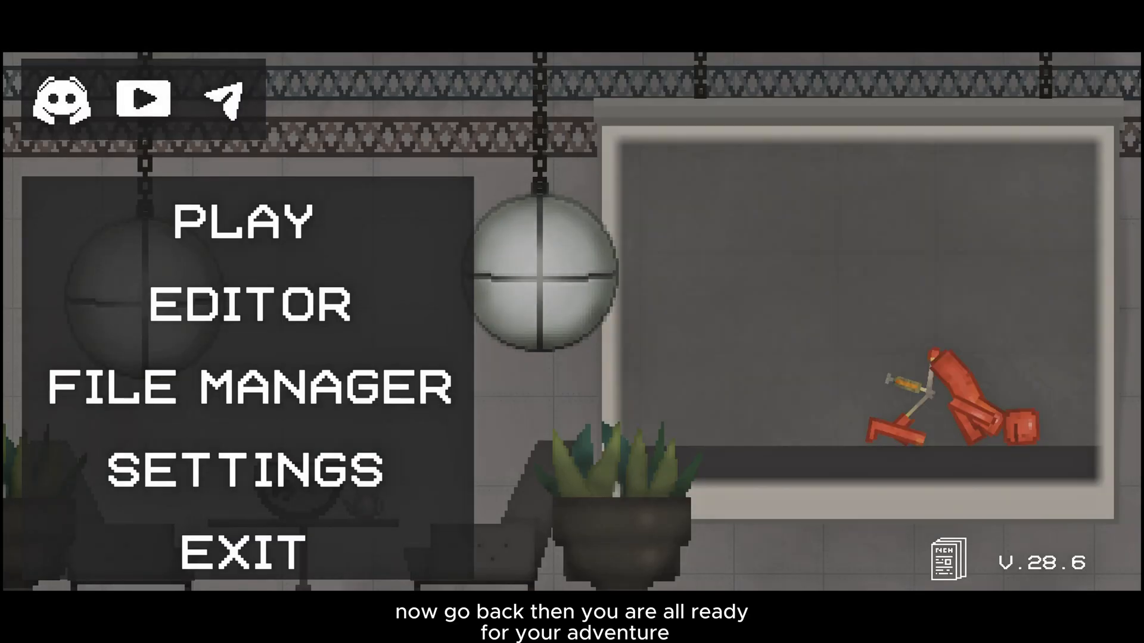
left_click(242, 223)
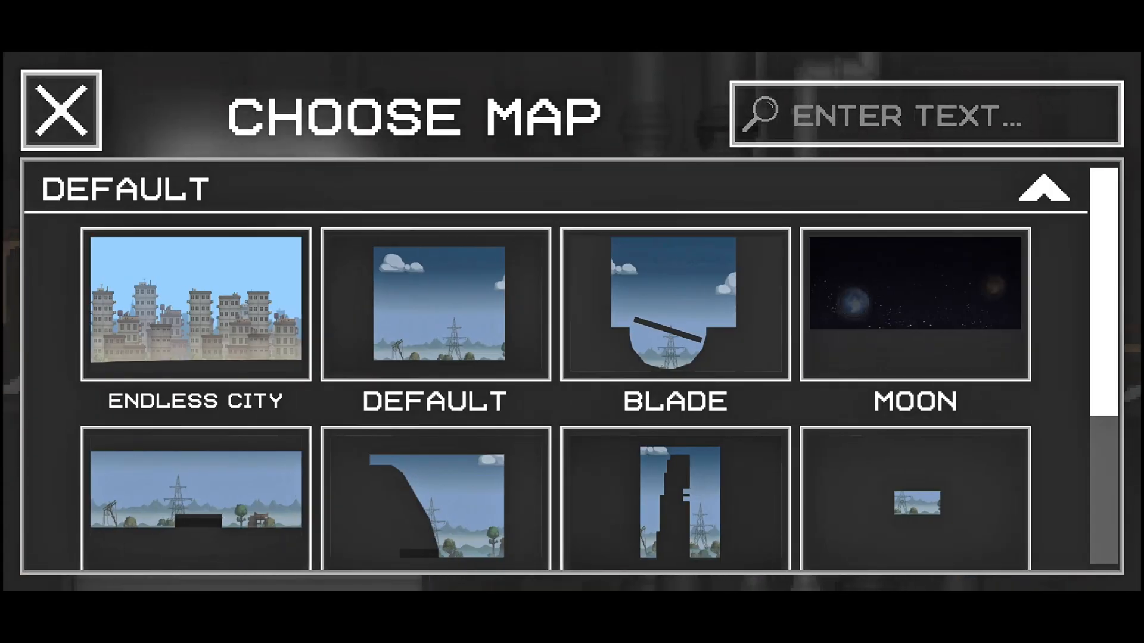